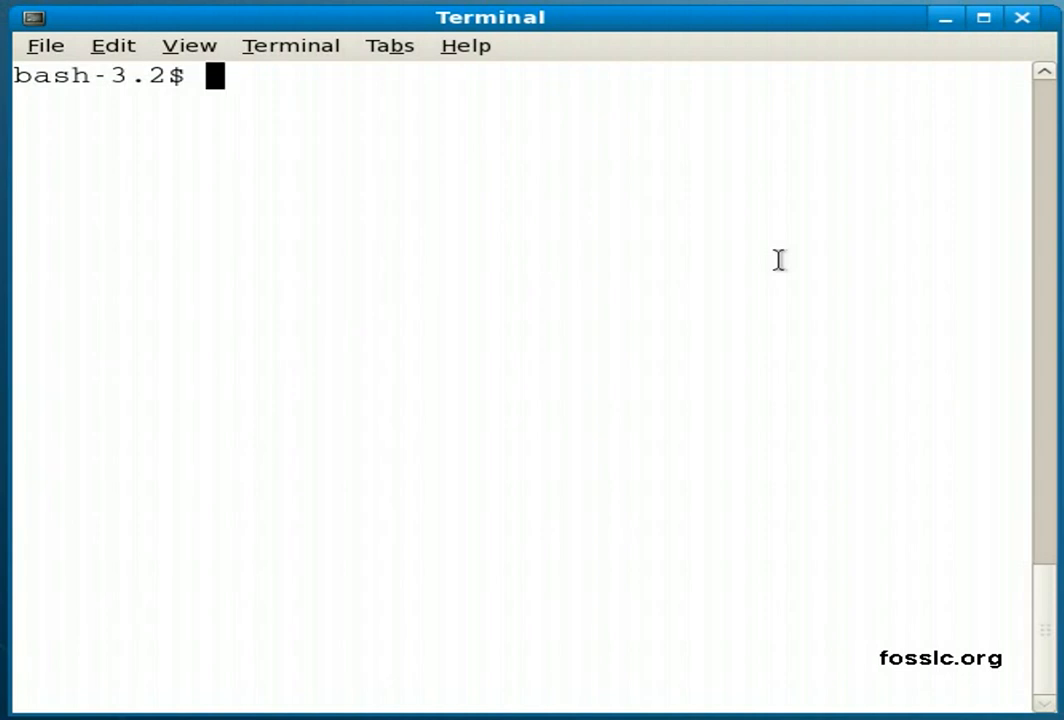
# List every command beginning with 'fi' via double-Tab completion, then clear the partial line
pyautogui.write('fi')
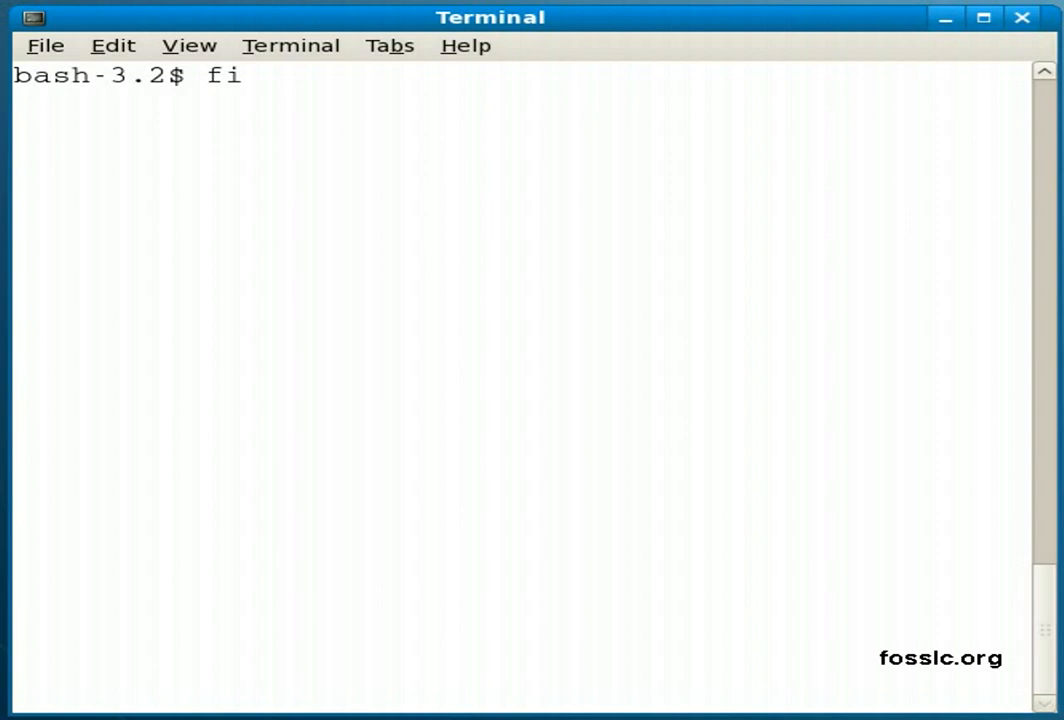
pyautogui.press('Tab')
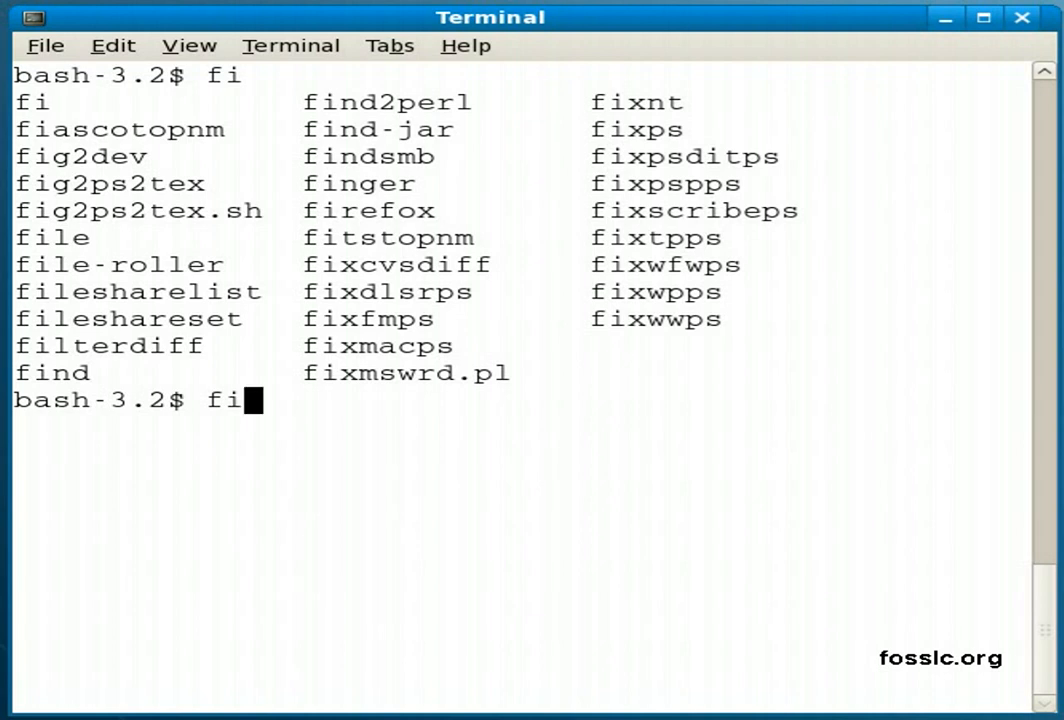
pyautogui.write('r')
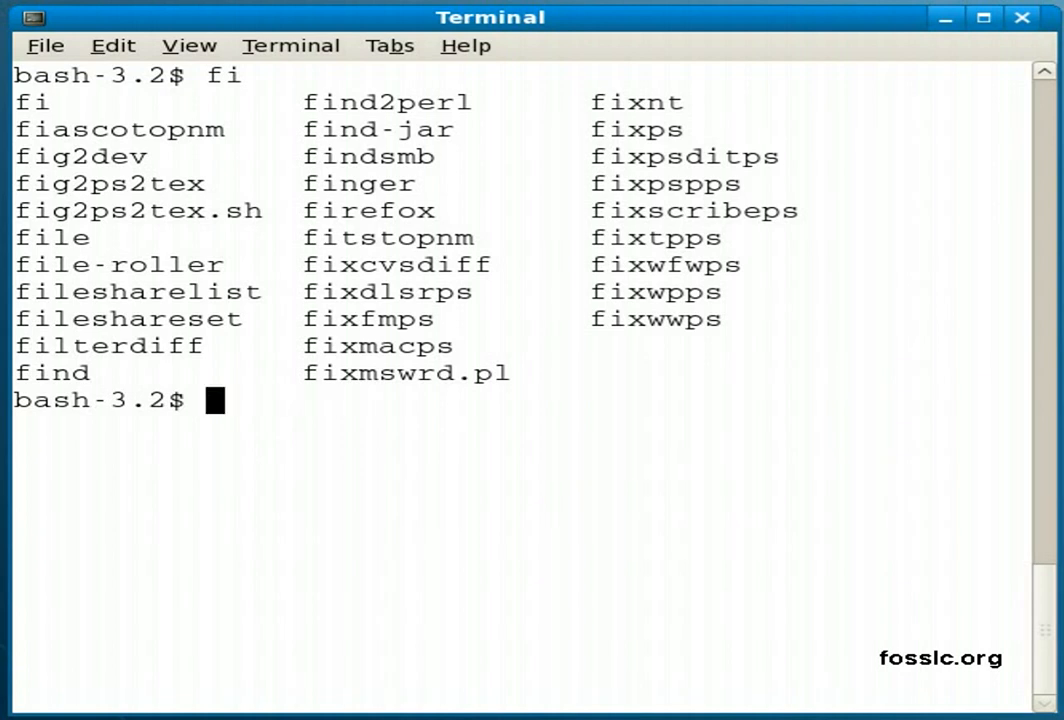
# Clear the terminal screen with Ctrl+L so only a fresh prompt remains
pyautogui.press('ctrl+l')
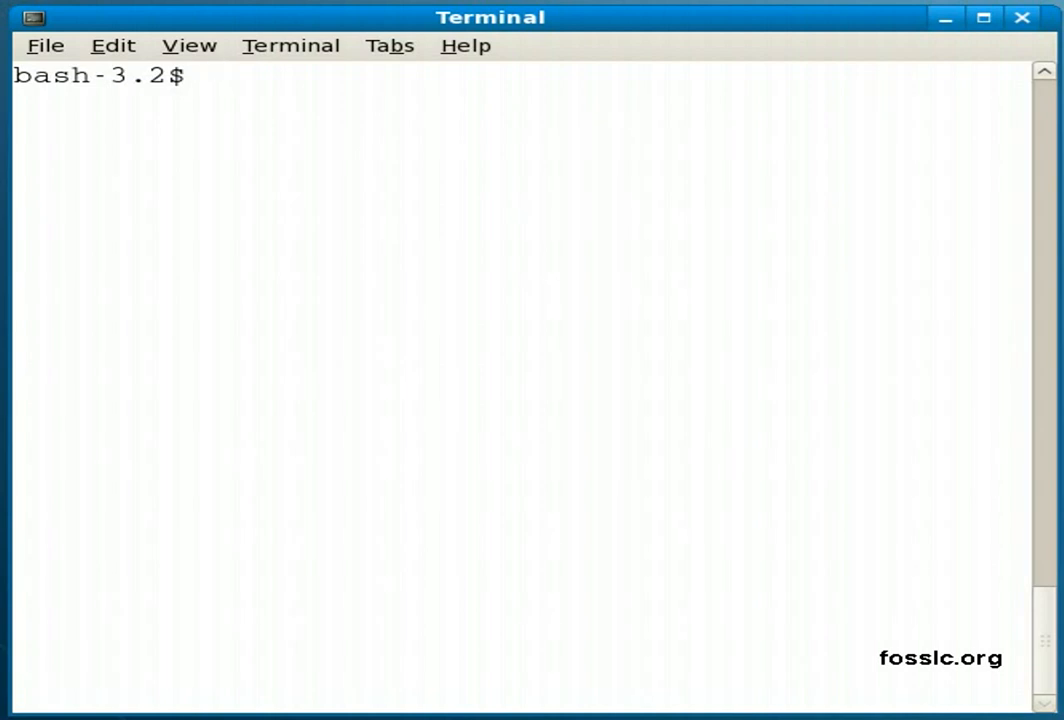
# Push /etc onto the directory stack and show the stack with dirs
pyautogui.write('p')
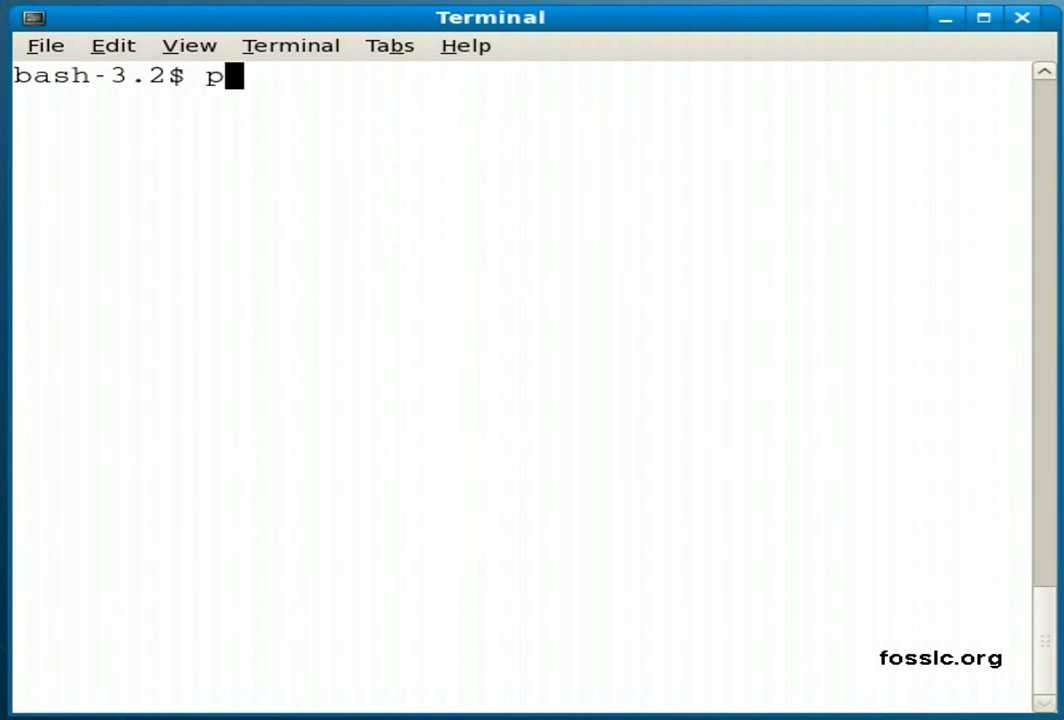
pyautogui.write('ushd')
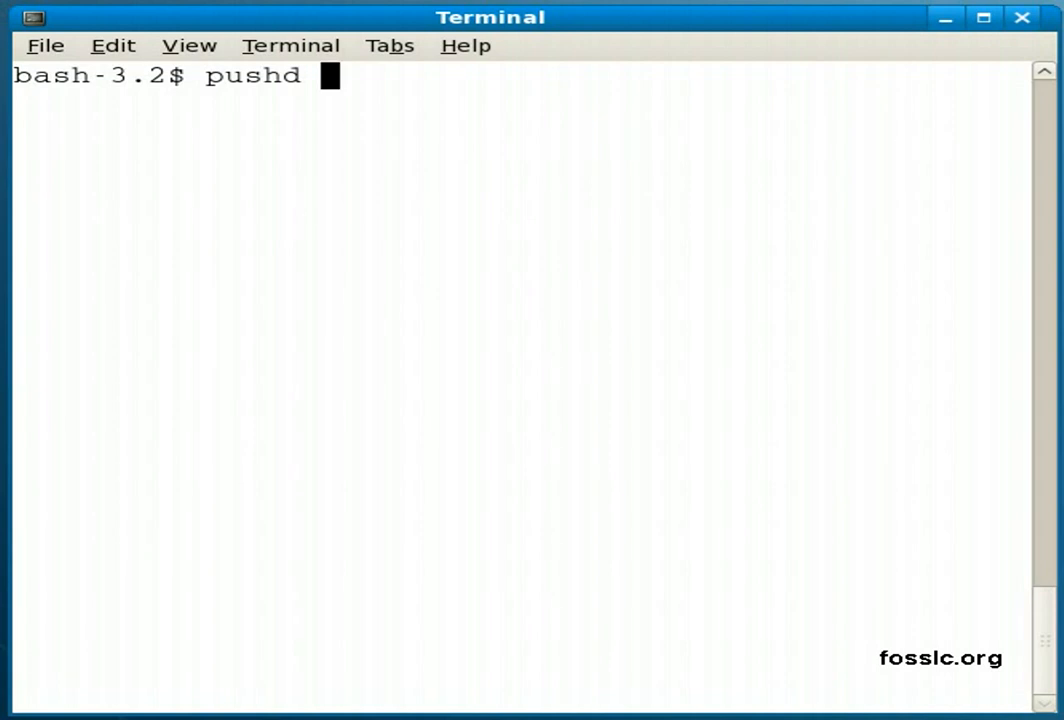
pyautogui.write('/etc')
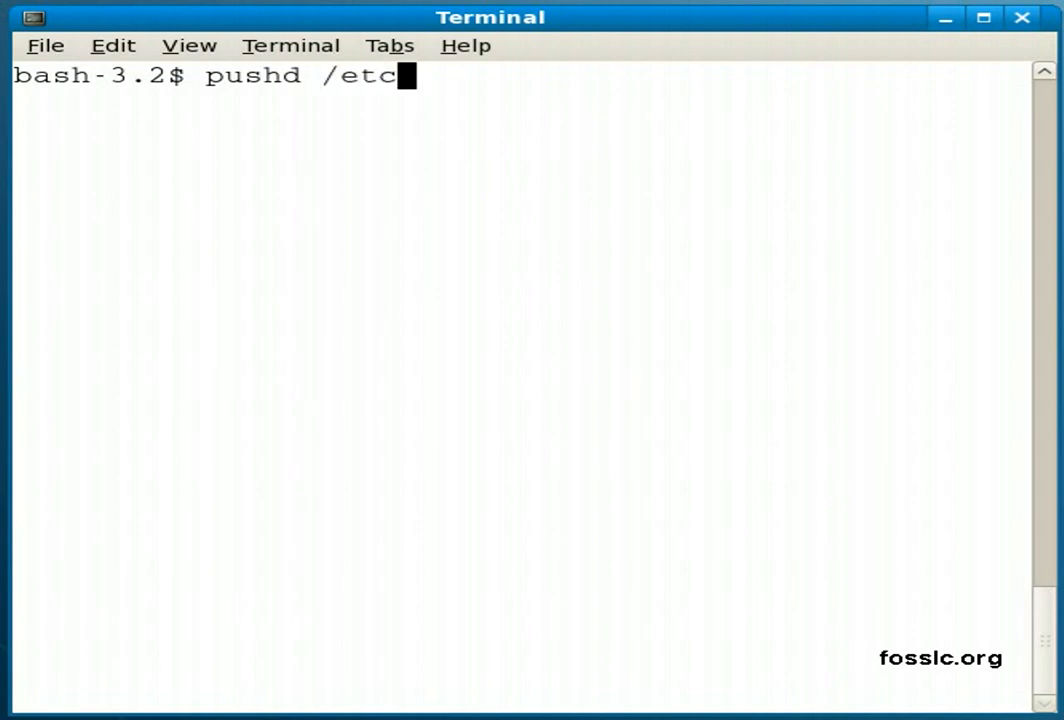
pyautogui.press('Return')
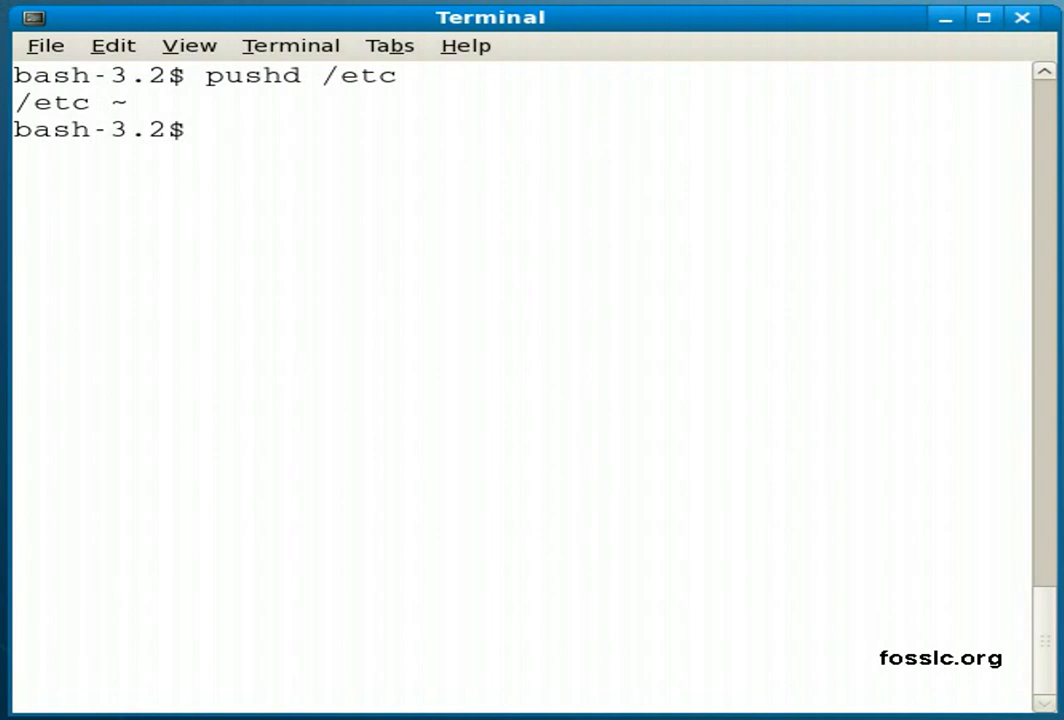
pyautogui.write('dir')
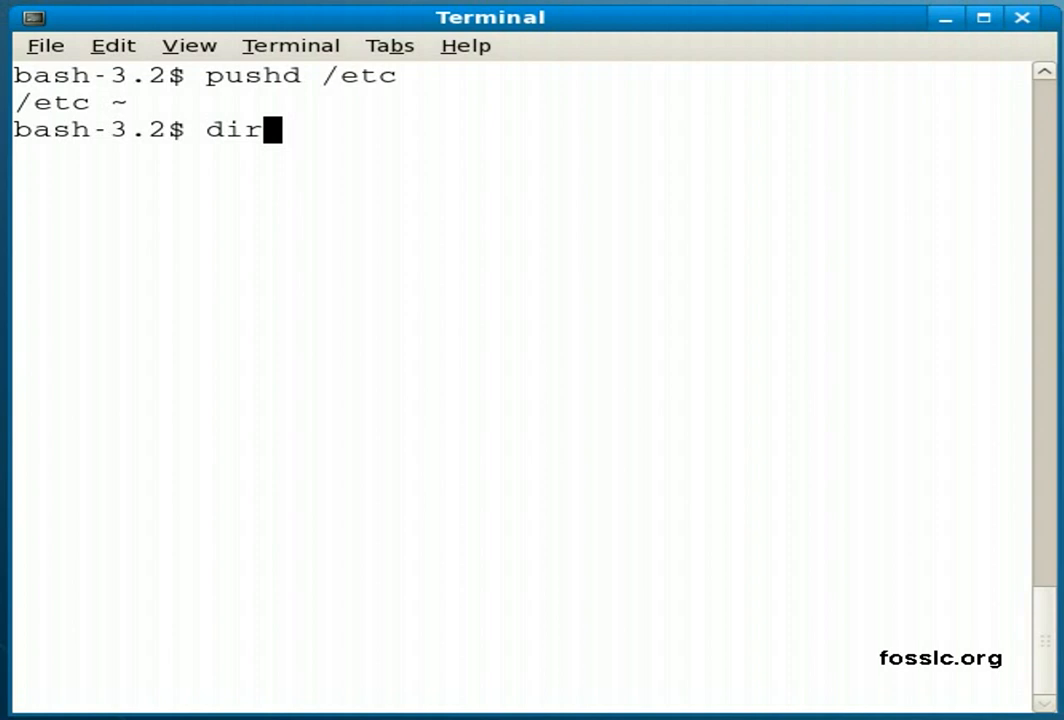
pyautogui.press('Return')
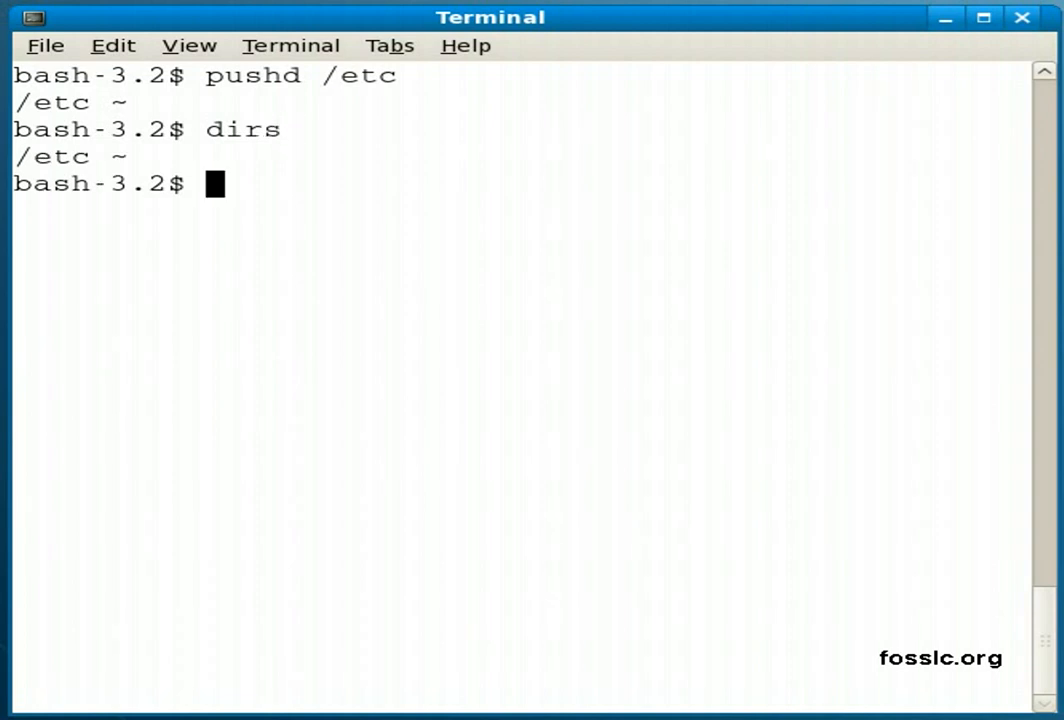
# Push /var and then /tmp onto the directory stack
pyautogui.write('pushd /va')
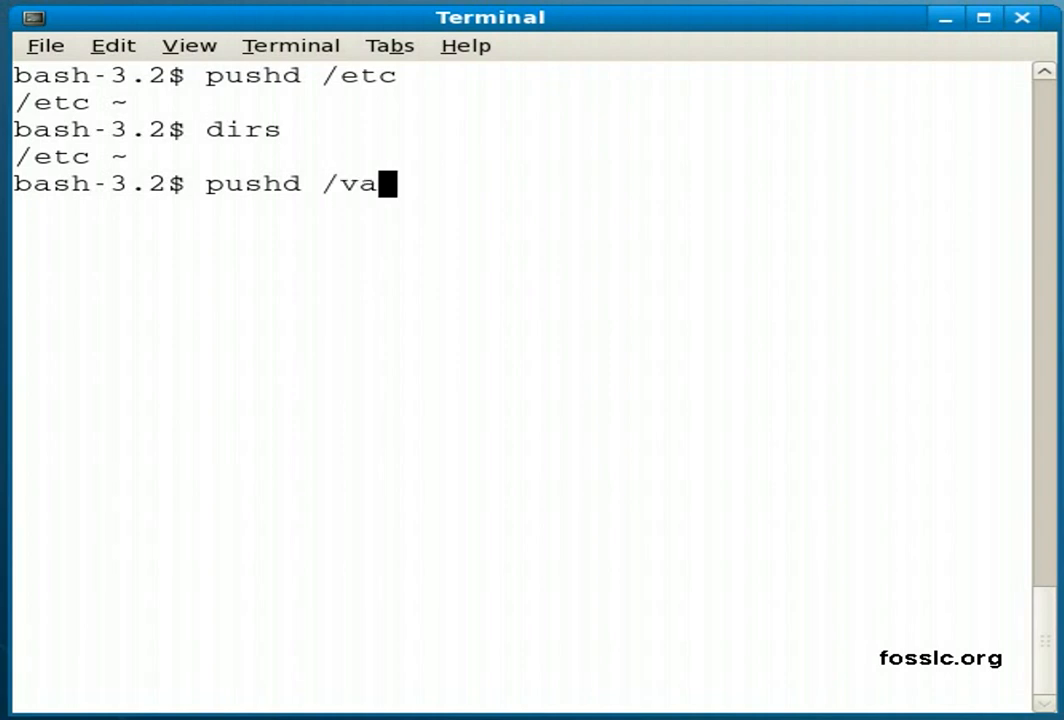
pyautogui.press('Return')
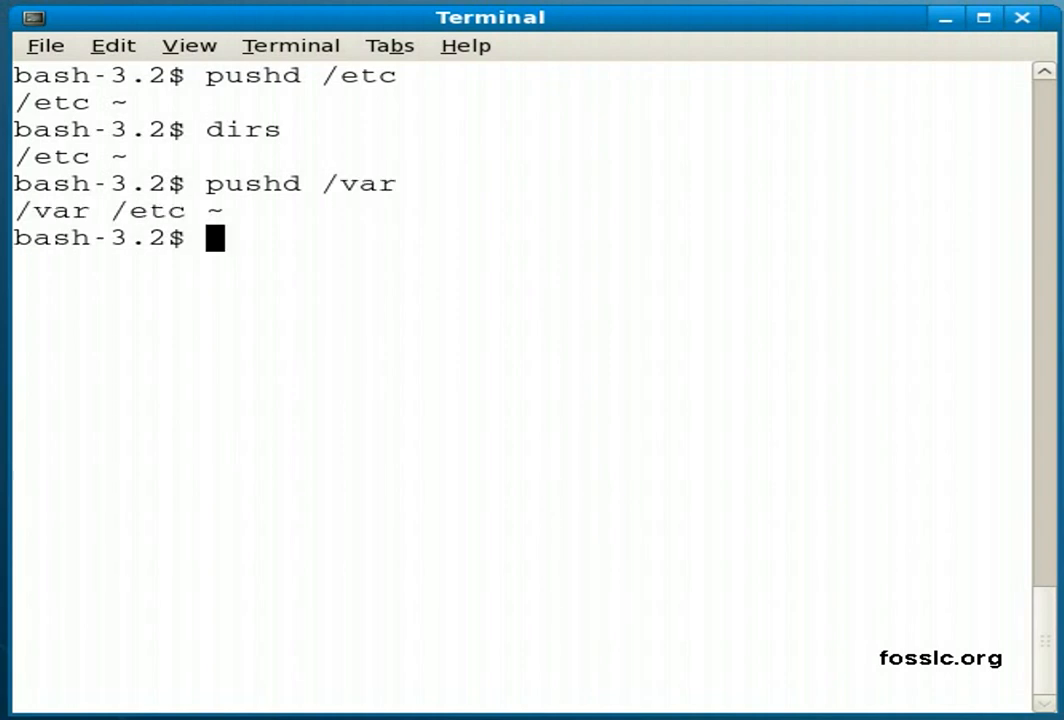
pyautogui.write('pushd /t')
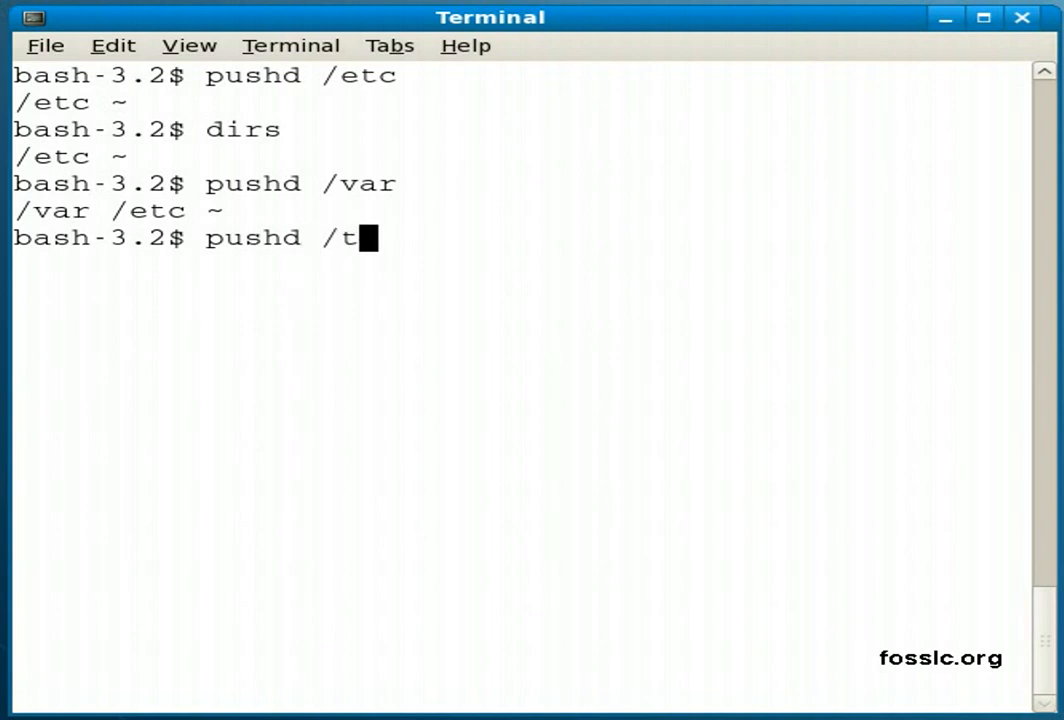
pyautogui.press('Return')
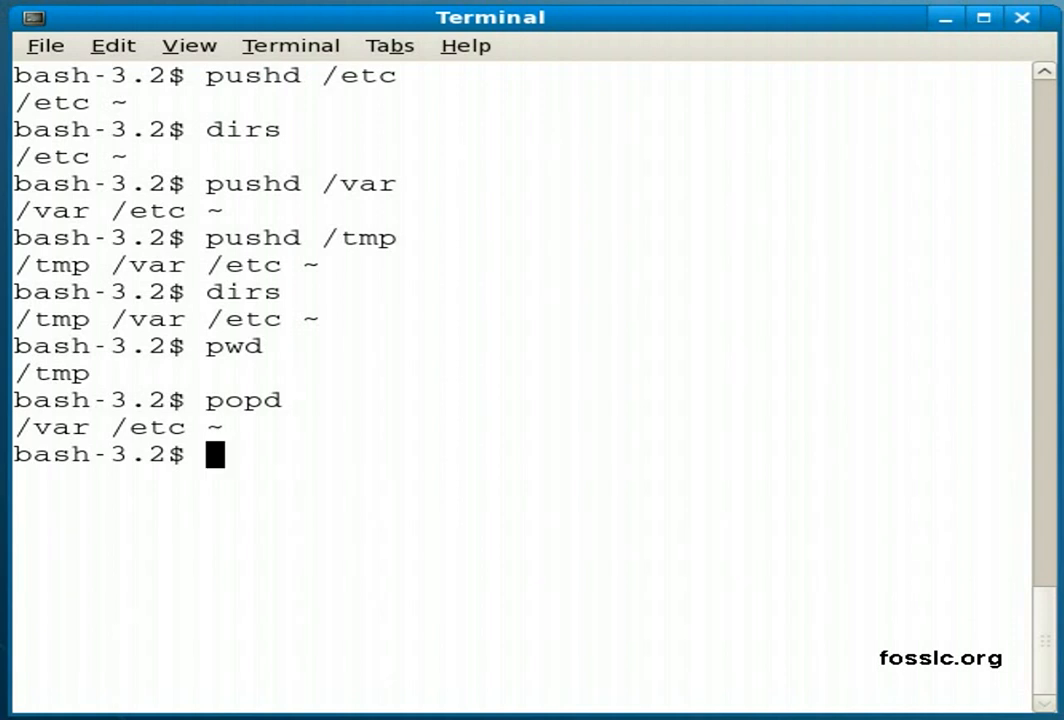
# Show the stack with /tmp on top, then pop it to leave /var /etc ~
pyautogui.write('dirs')
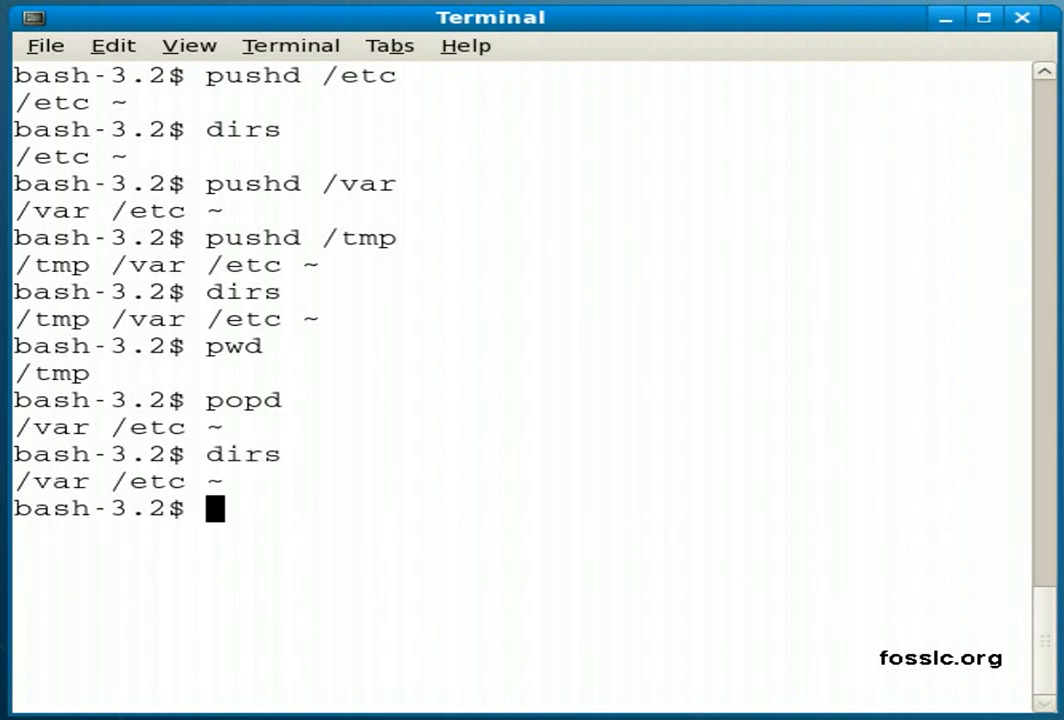
pyautogui.write('popd')
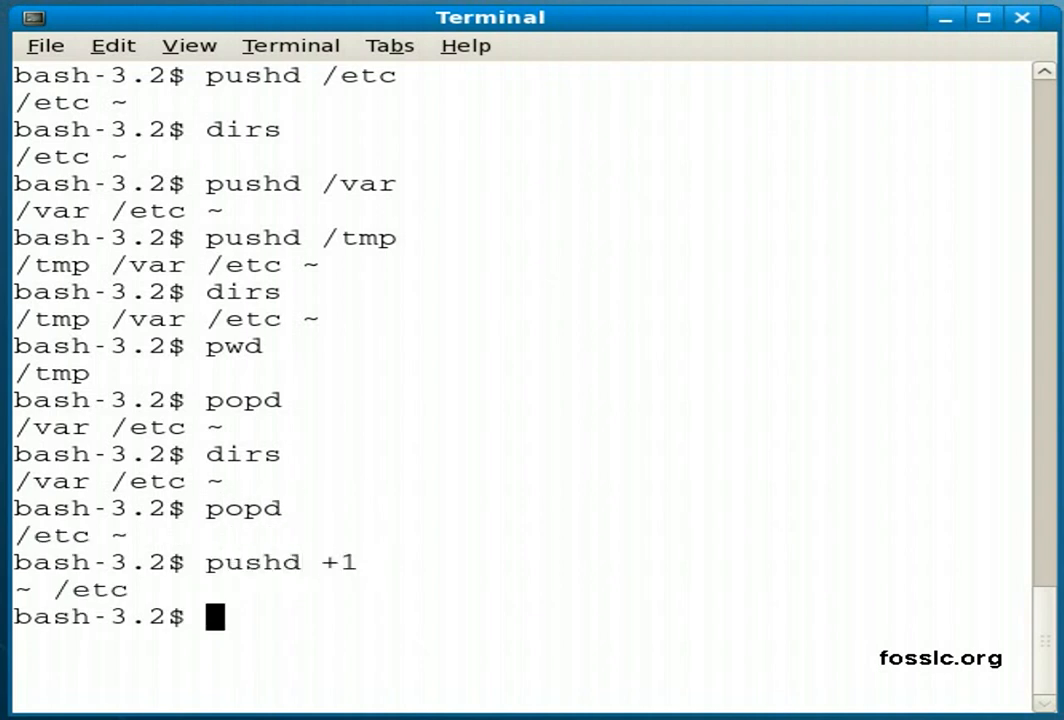
# Rotate the two-entry stack with pushd +1, repeat it via !!, and begin pushd /var
pyautogui.write('pushd +1')
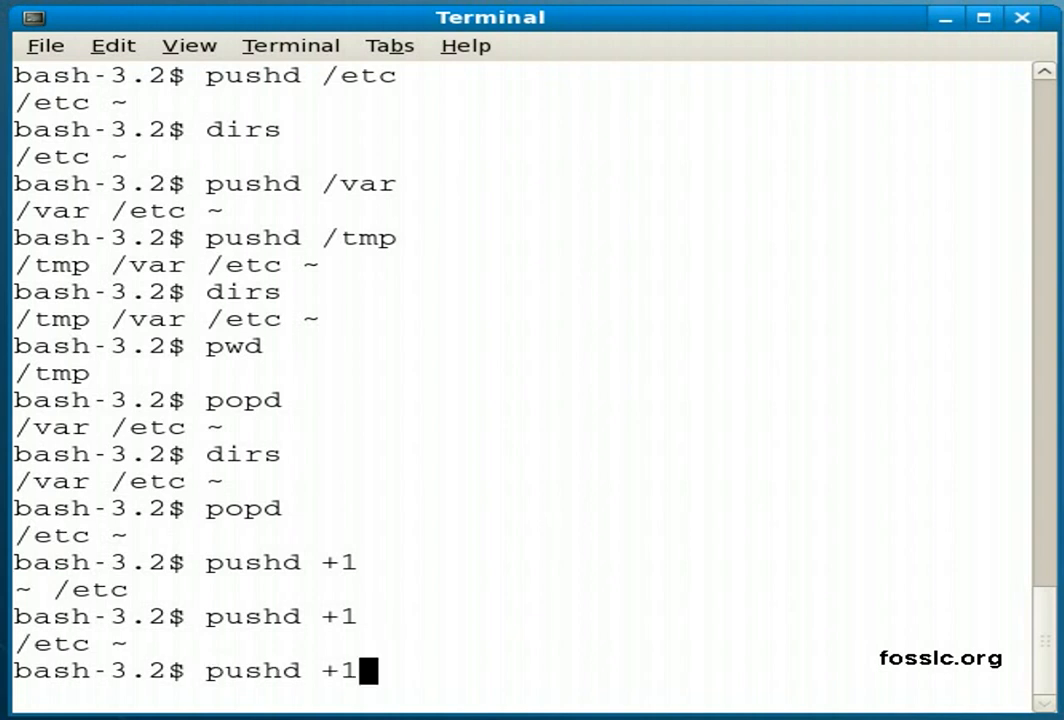
pyautogui.press('Return')
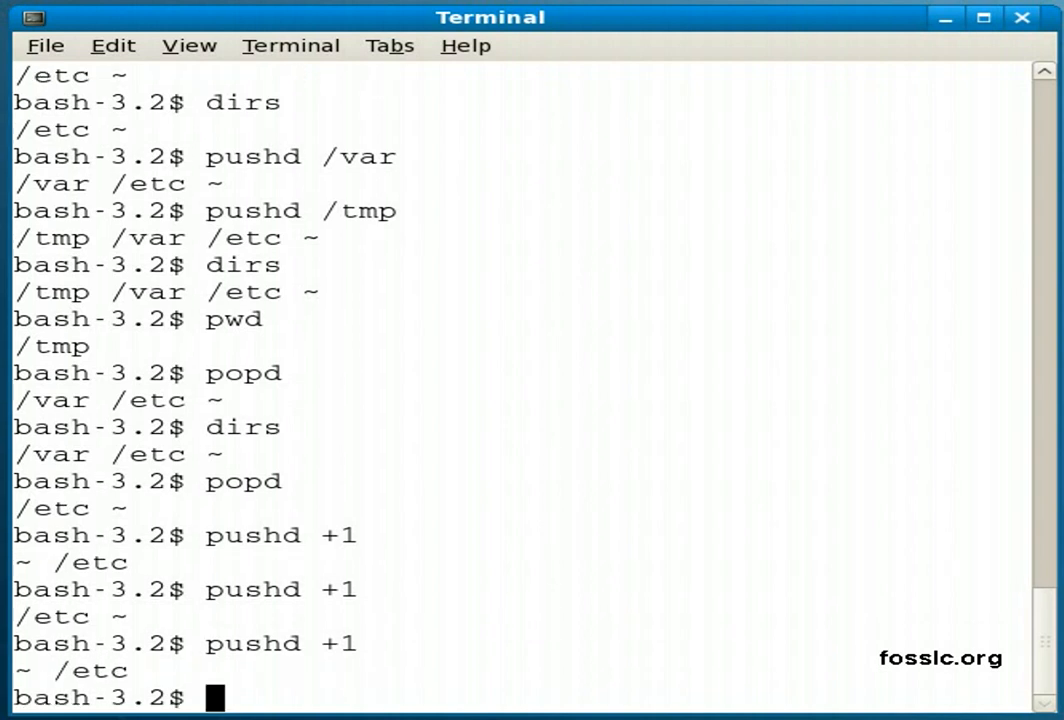
pyautogui.write('!!')
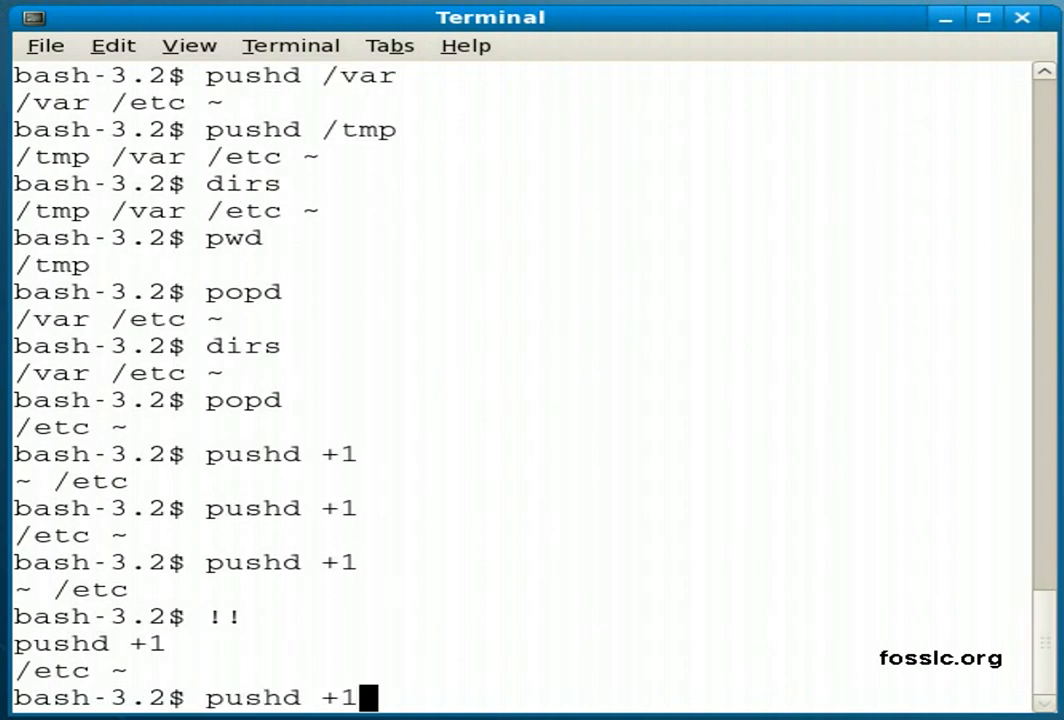
pyautogui.press('Return')
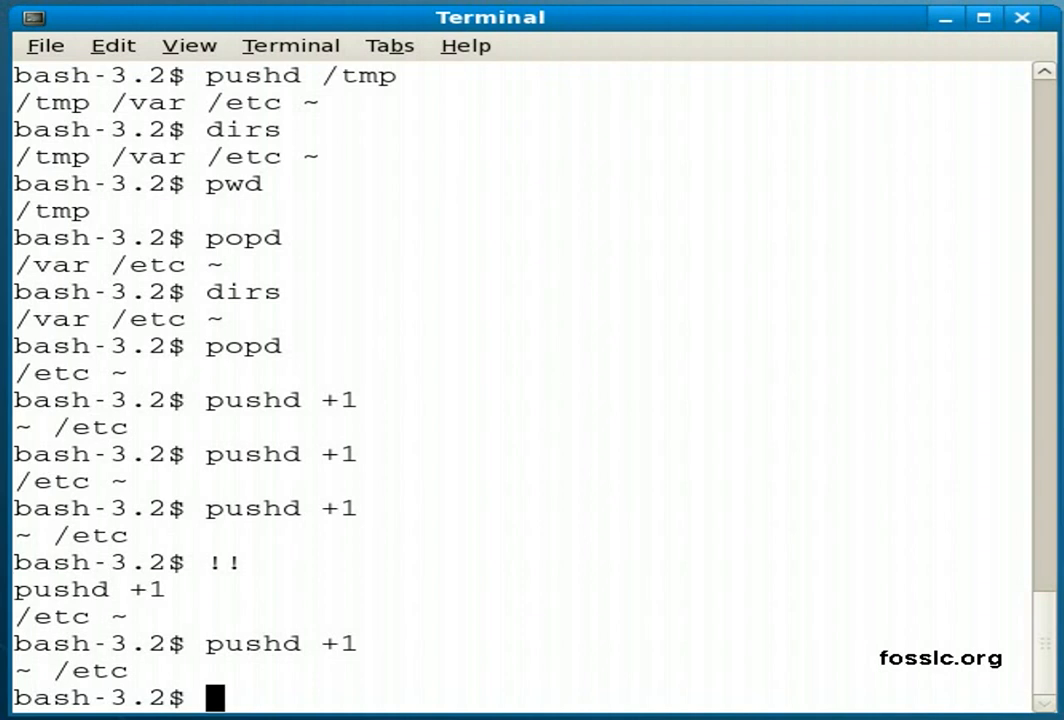
pyautogui.write('pushd /var')
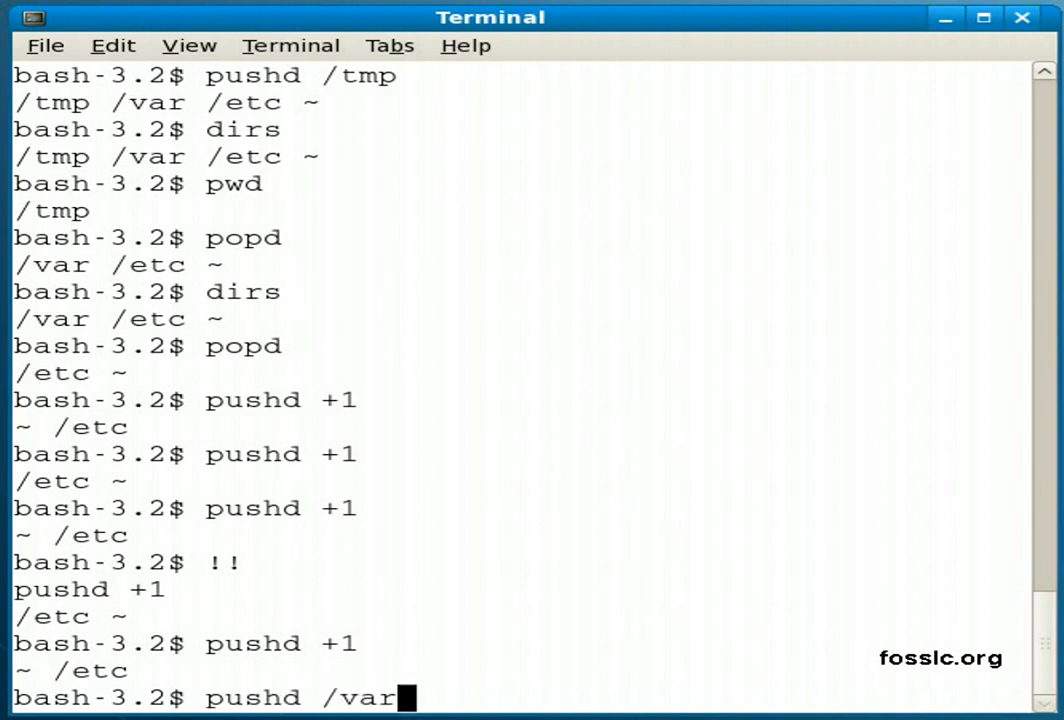
# Push /var onto the stack and rotate it two places with pushd +2 so home is current
pyautogui.press('Return')
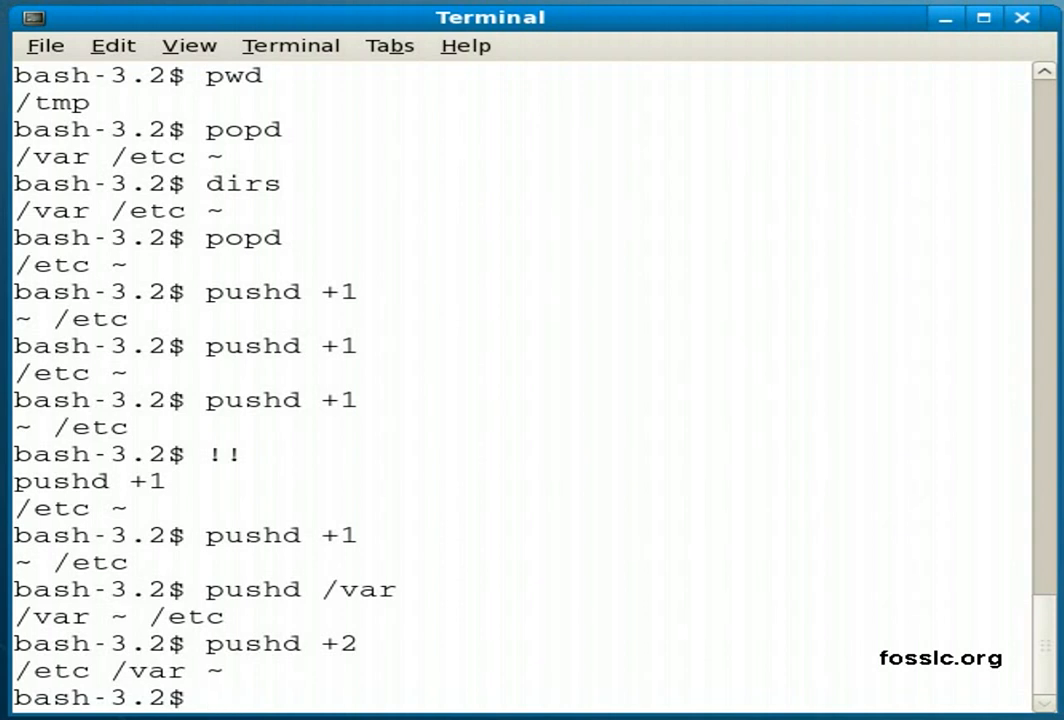
pyautogui.write('pushd +2')
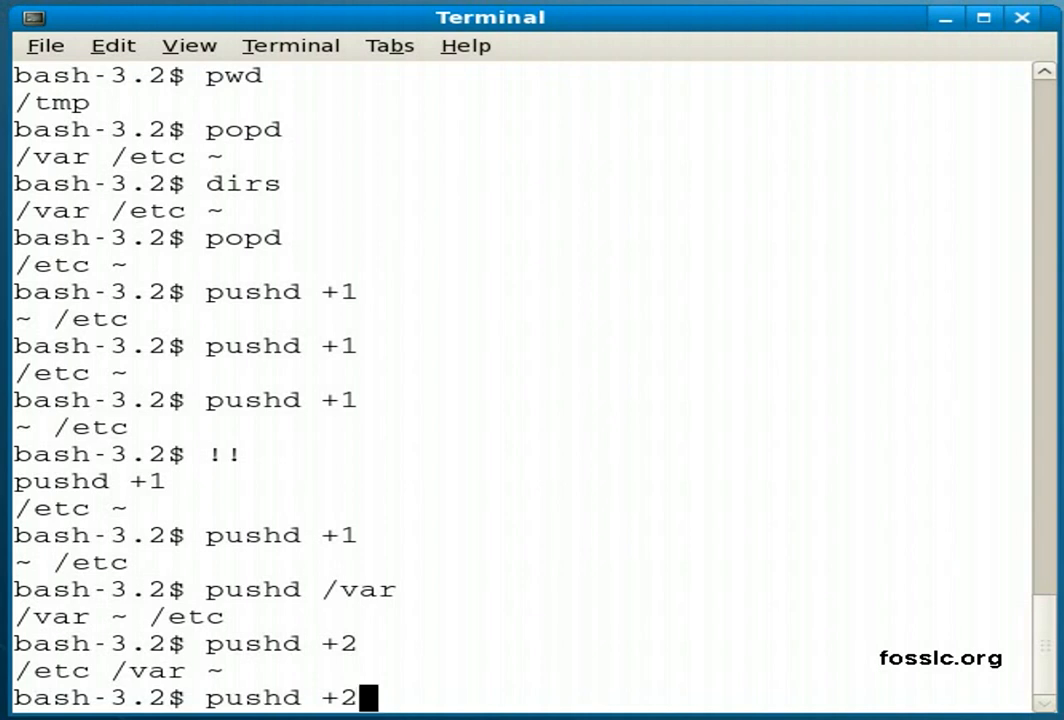
pyautogui.press('Return')
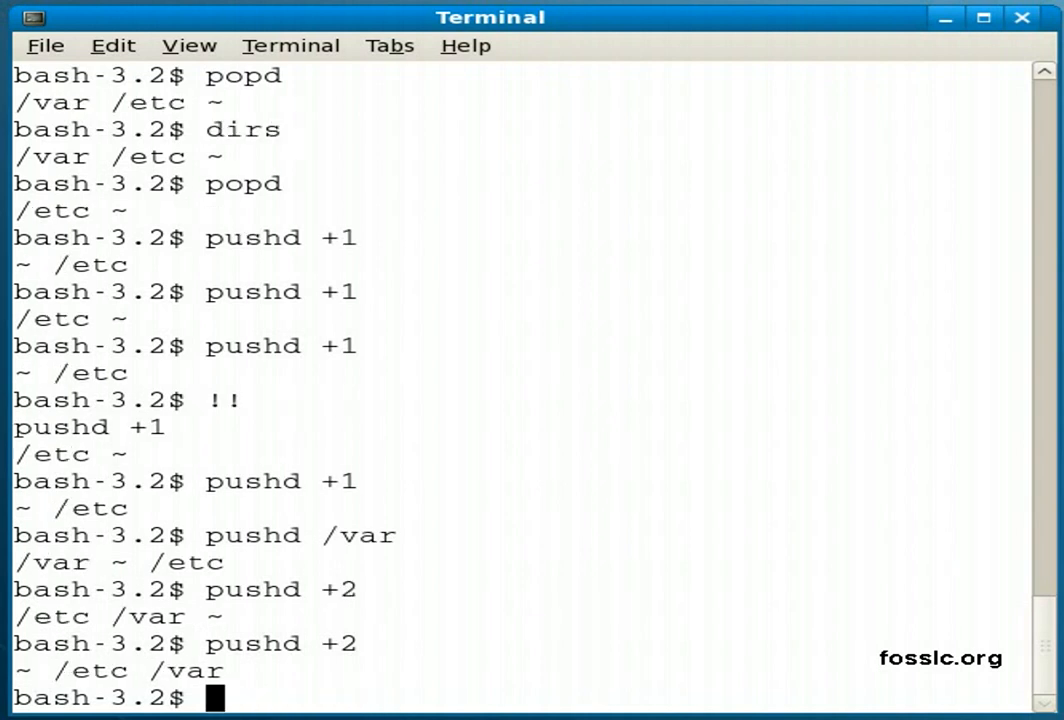
# Pop the top entry and rotate with pushd +1 so /etc is current
pyautogui.write('popd')
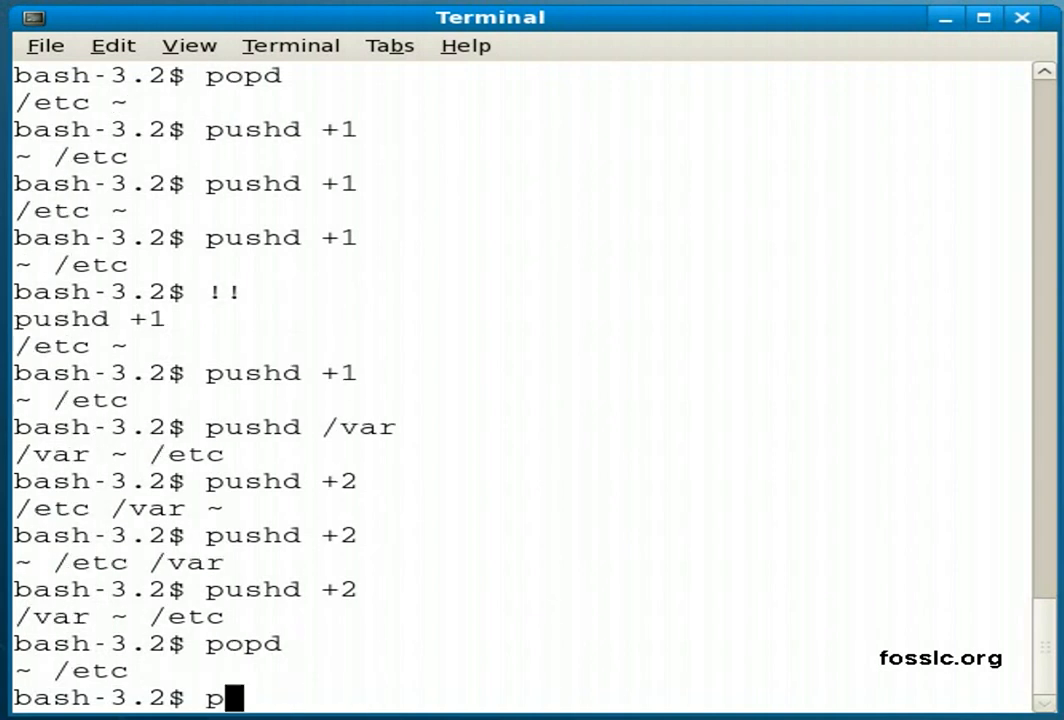
pyautogui.write('us')
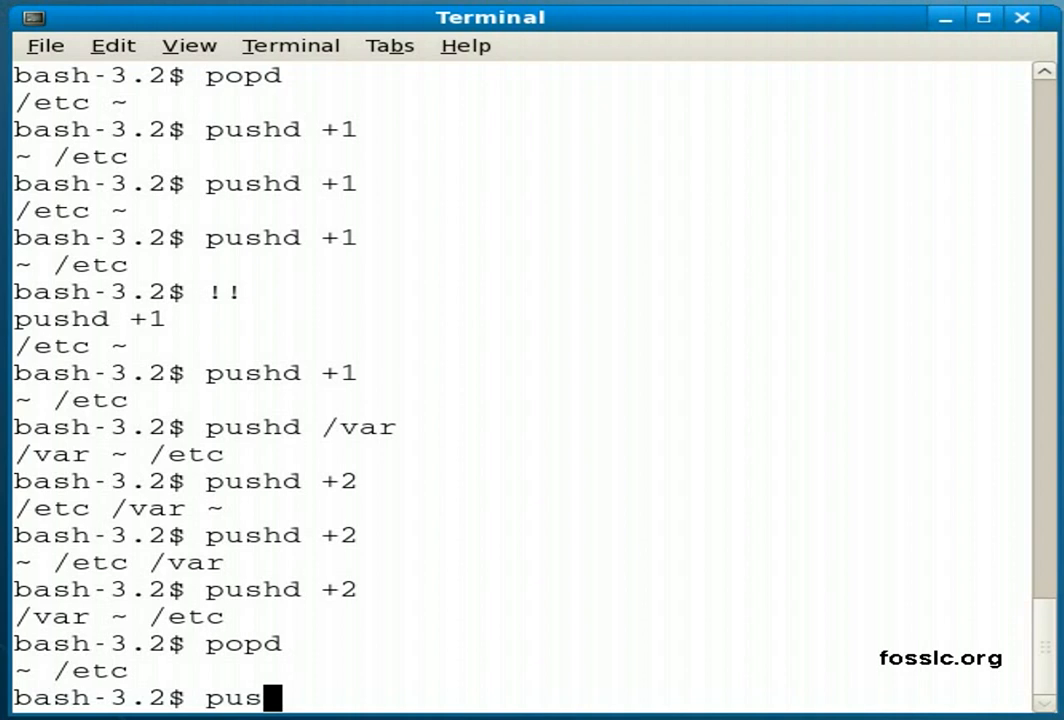
pyautogui.write('hd +1')
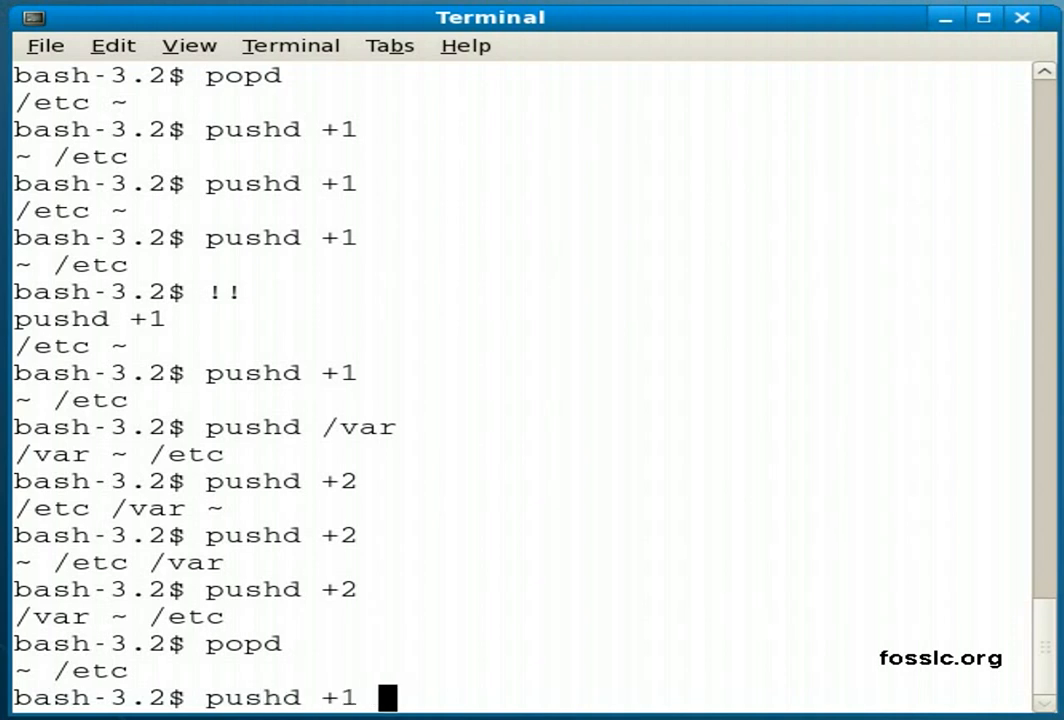
pyautogui.press('Return')
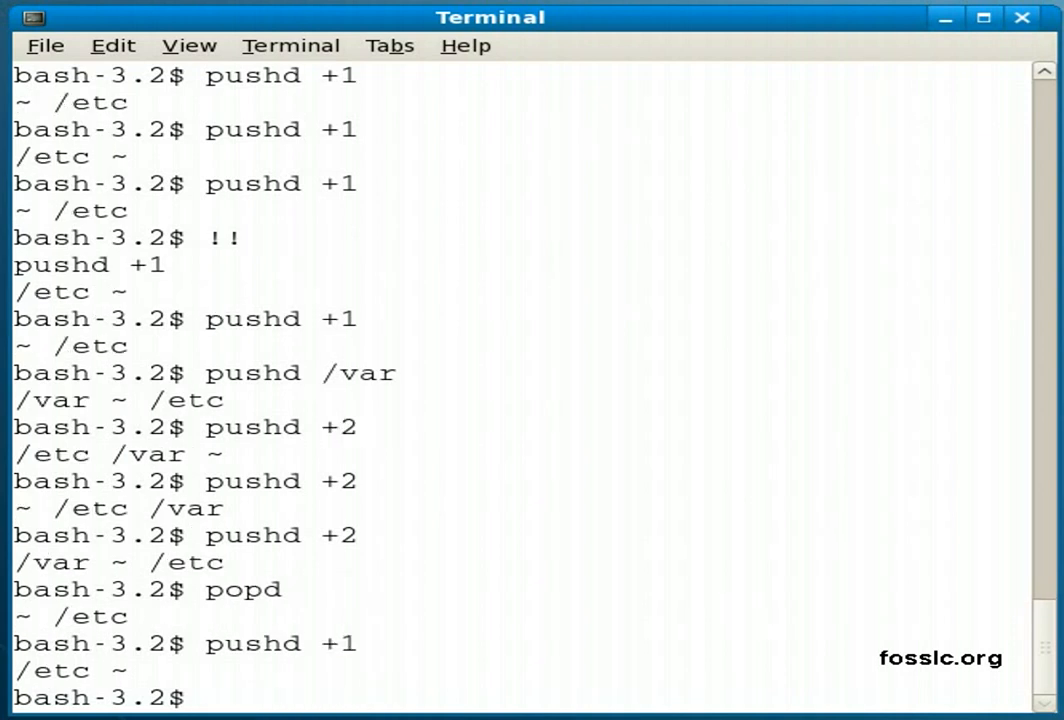